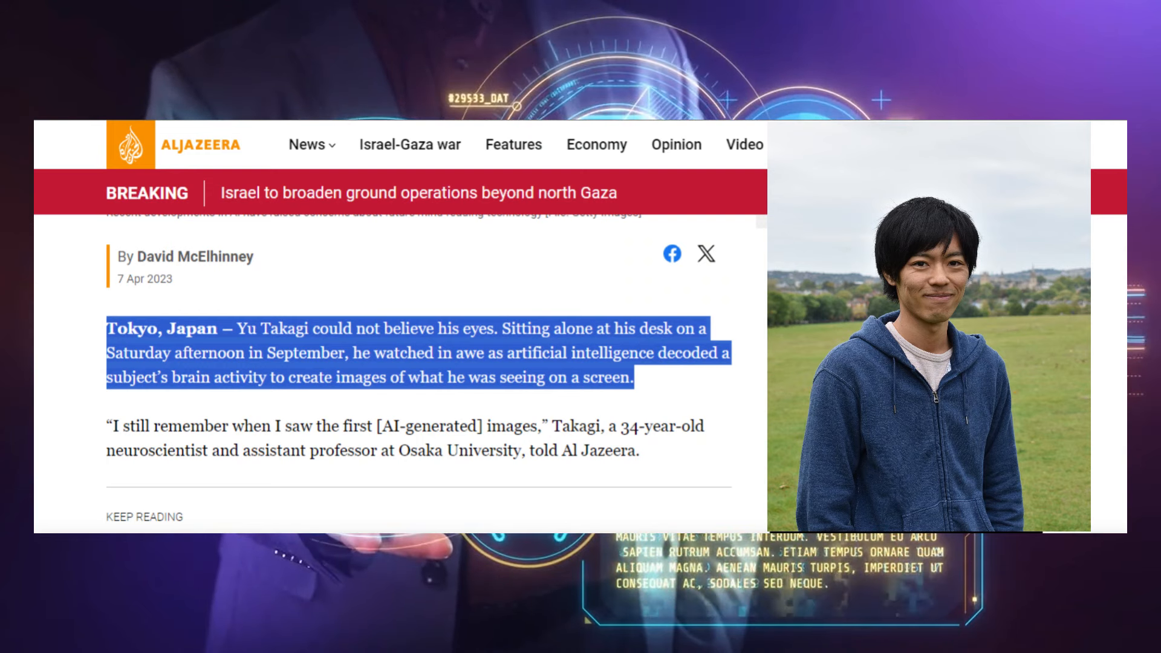
pyautogui.scroll(-3)
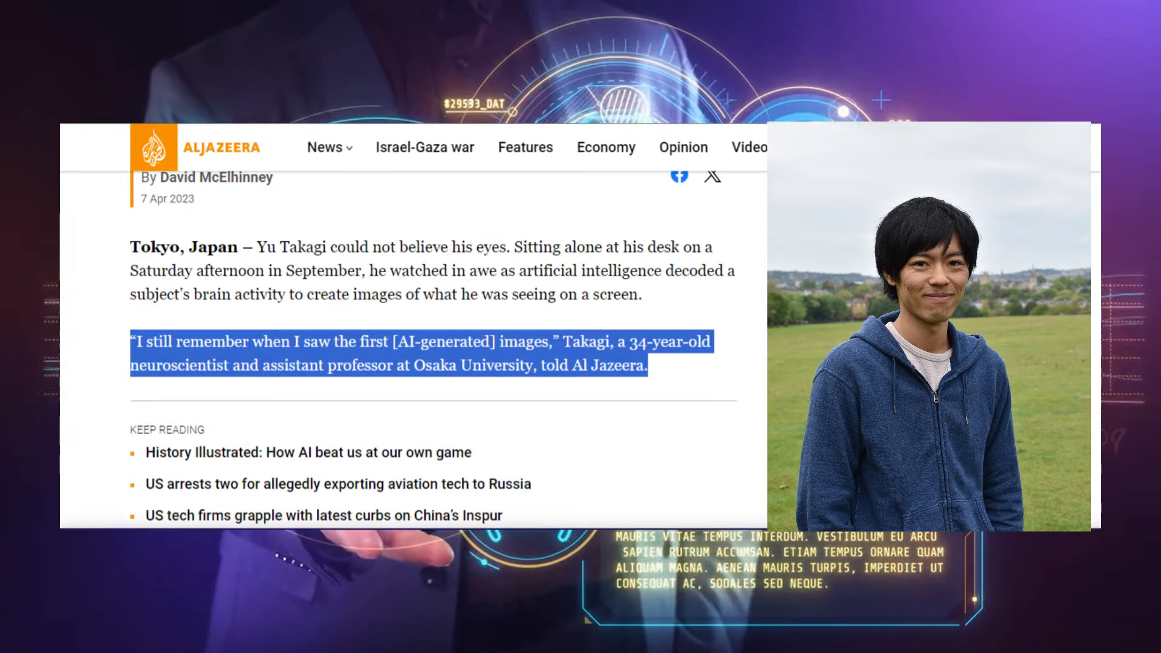